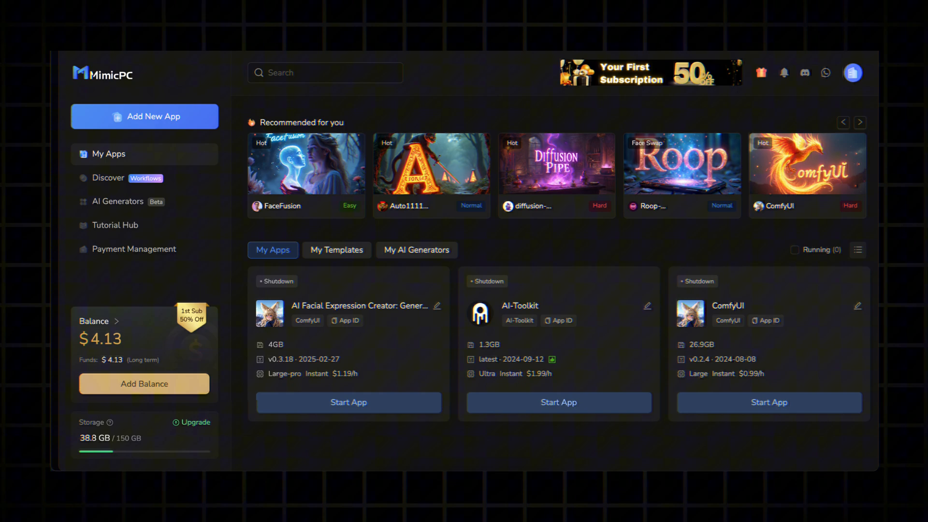
# - Go to Add New App and reach the Discover → Workflows gallery
pyautogui.click(144, 116)
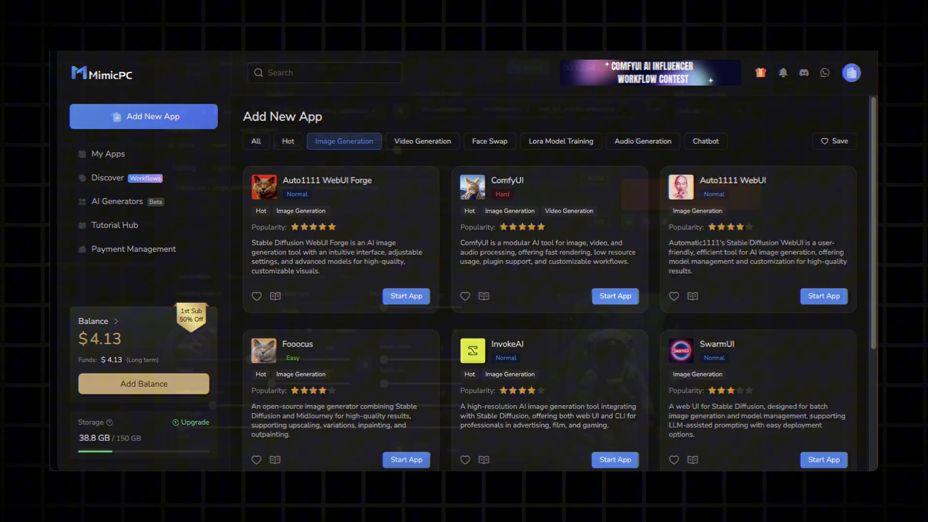
pyautogui.click(406, 297)
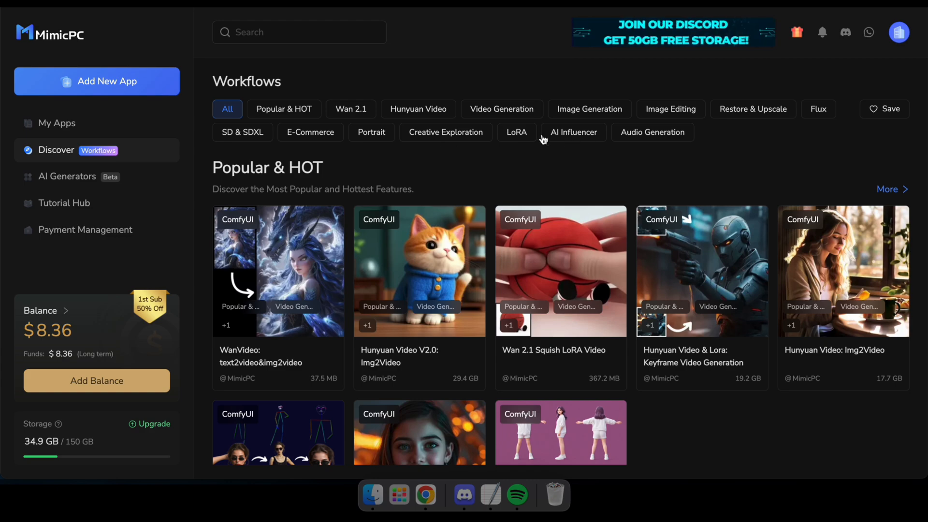
# - Filter to AI Influencer workflows and start the AI Facial Expression Creator card
pyautogui.click(573, 132)
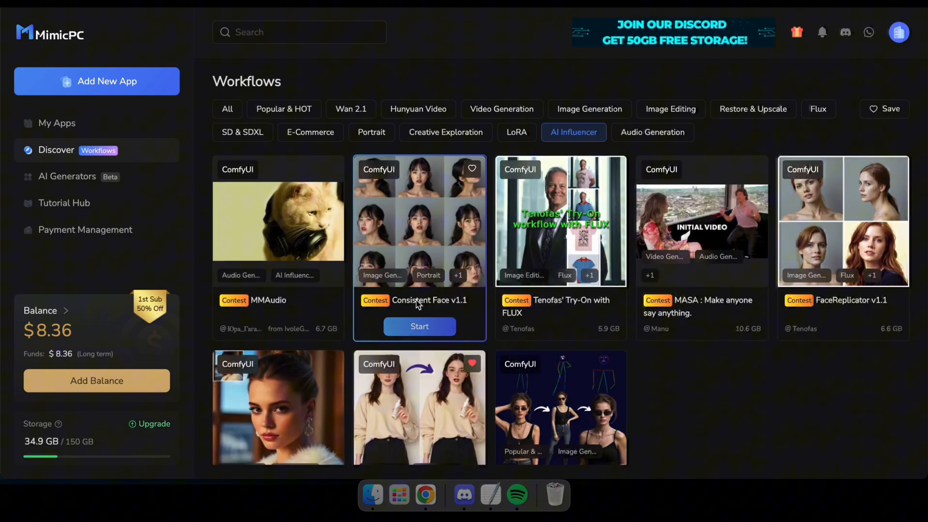
pyautogui.moveTo(557, 256)
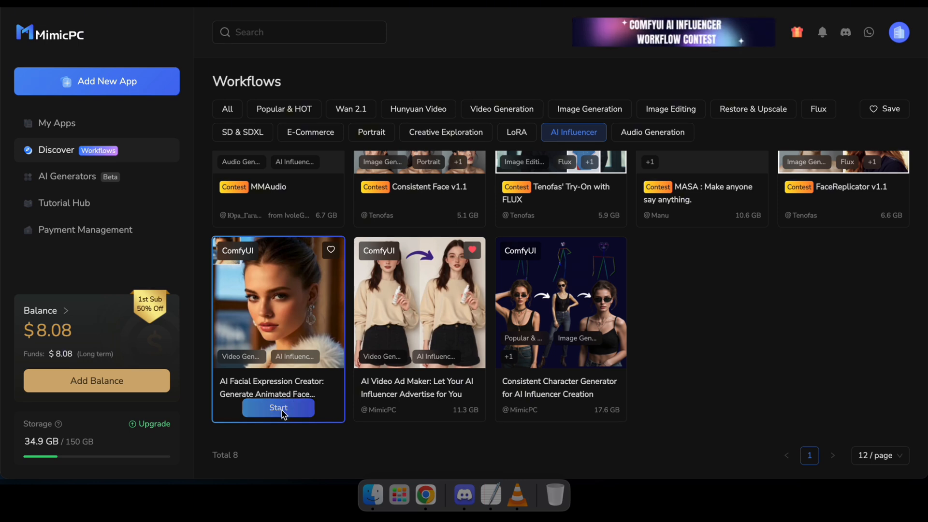
pyautogui.click(279, 408)
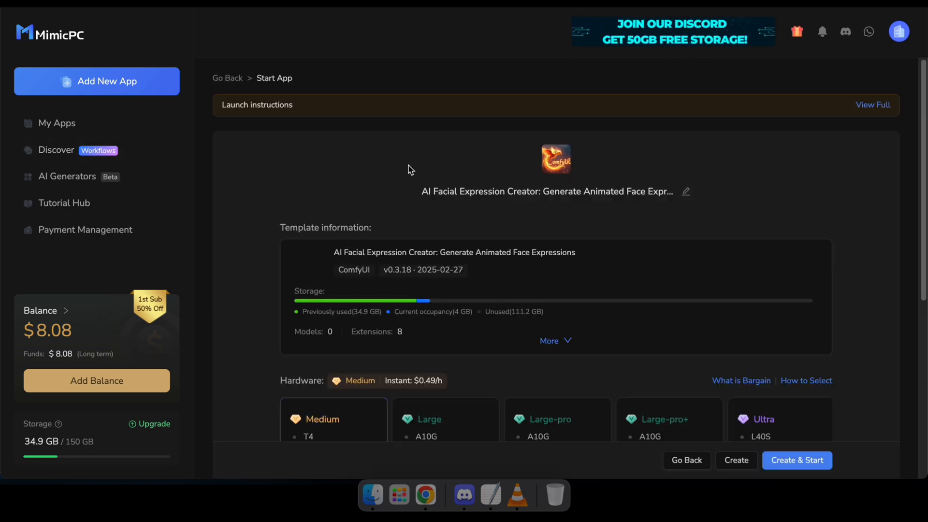
# - Choose Large-pro Instant hardware, set runtime to 1 hour 30 minutes, and create & start the app
pyautogui.scroll(-3)
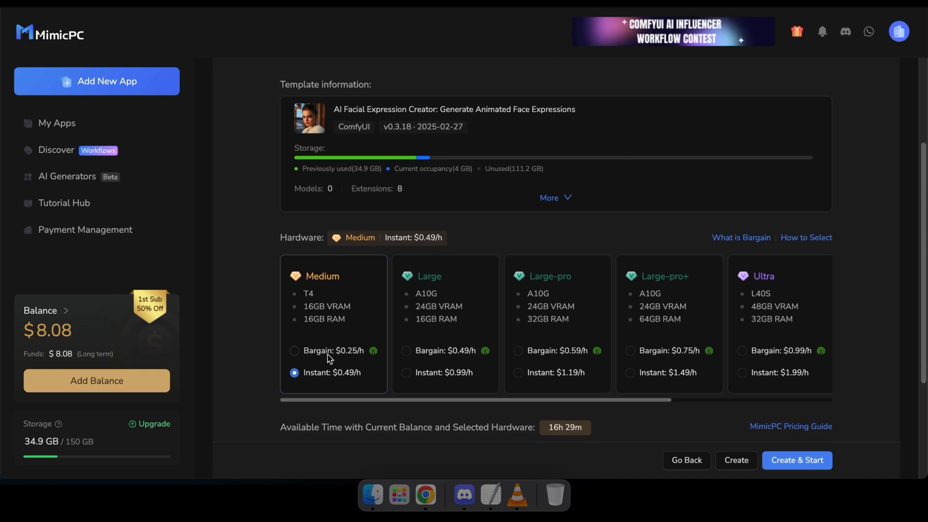
pyautogui.moveTo(404, 169)
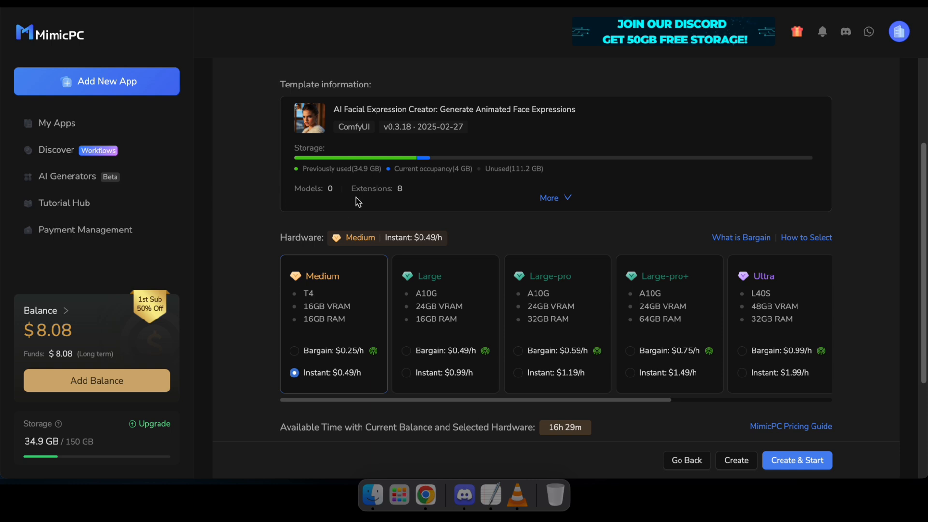
pyautogui.click(517, 373)
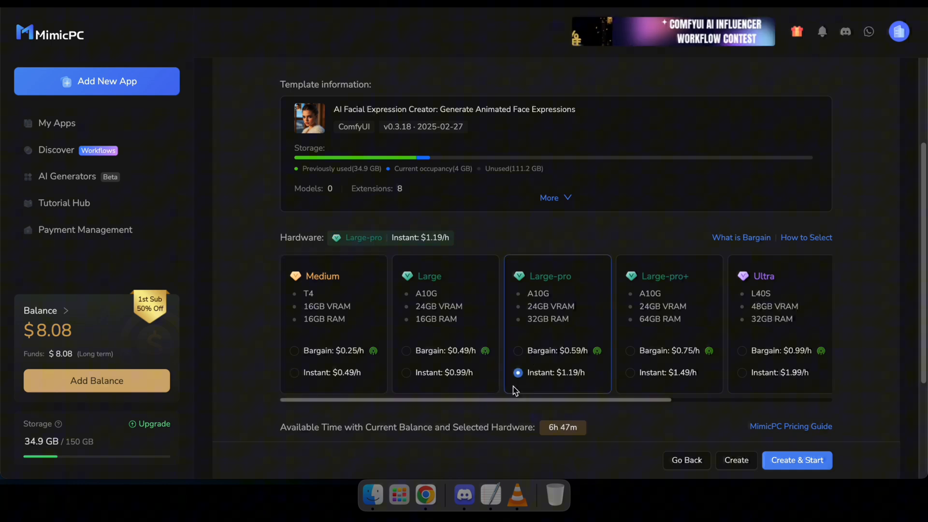
pyautogui.scroll(-3)
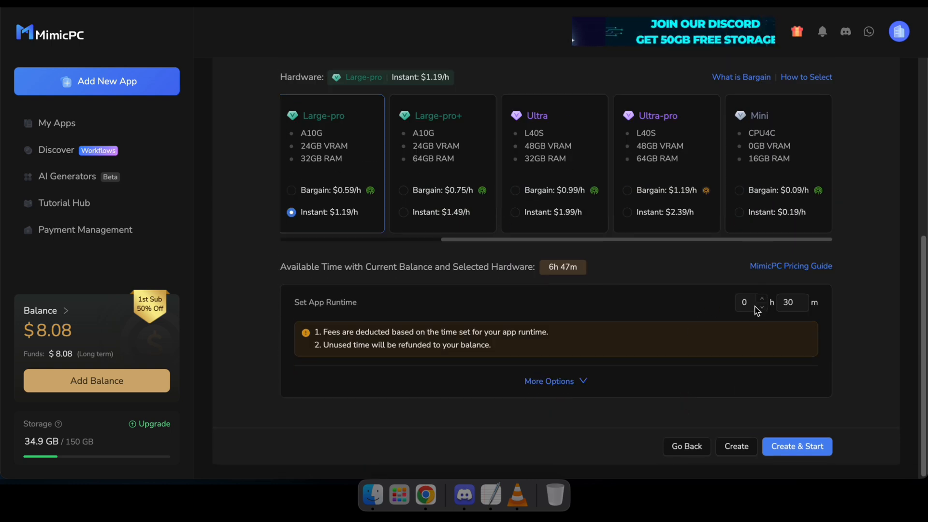
pyautogui.click(762, 298)
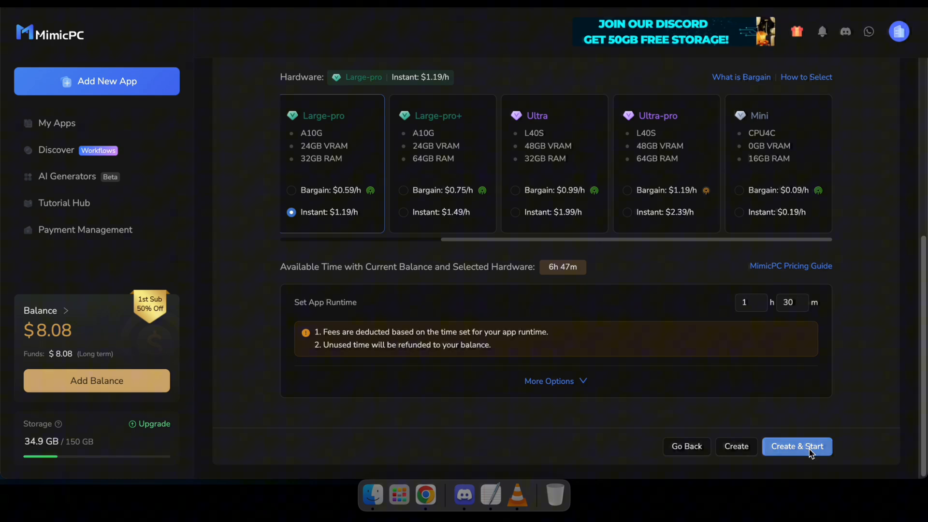
pyautogui.click(796, 446)
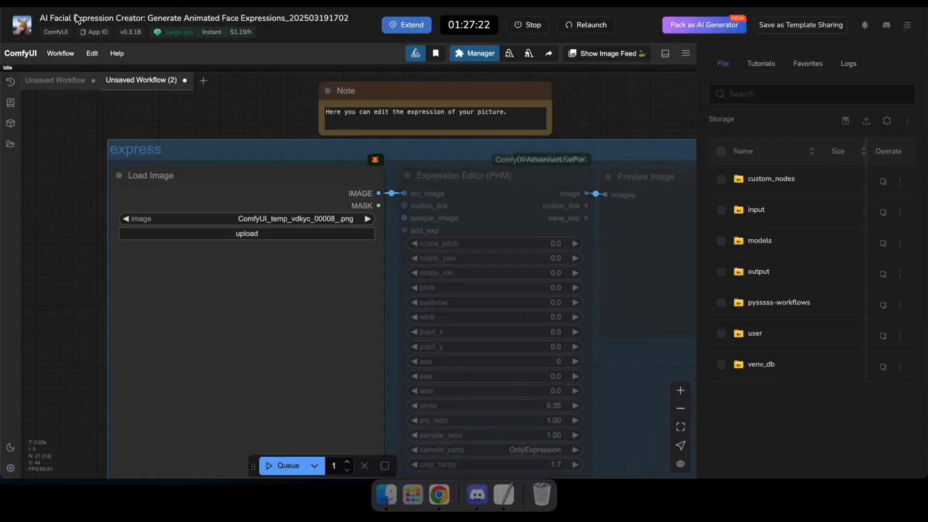
pyautogui.moveTo(186, 251)
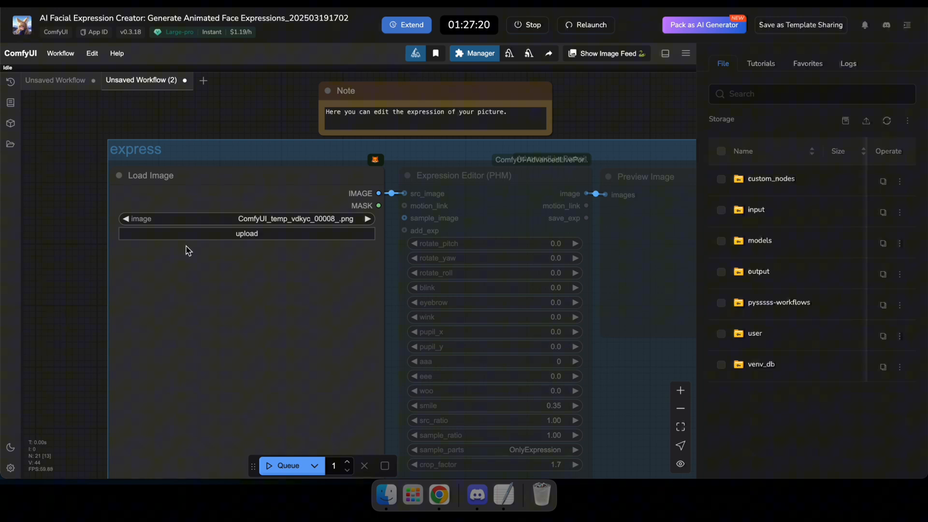
pyautogui.moveTo(631, 209)
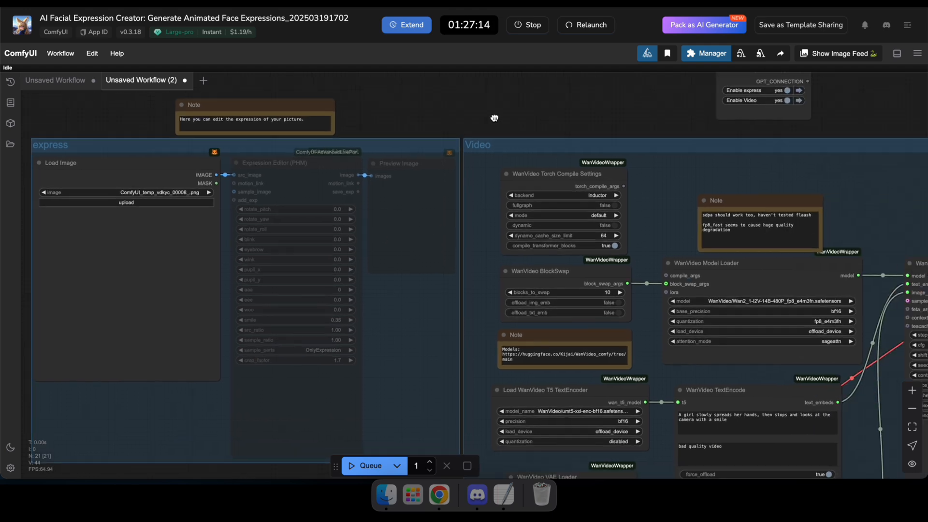
pyautogui.moveTo(352, 195)
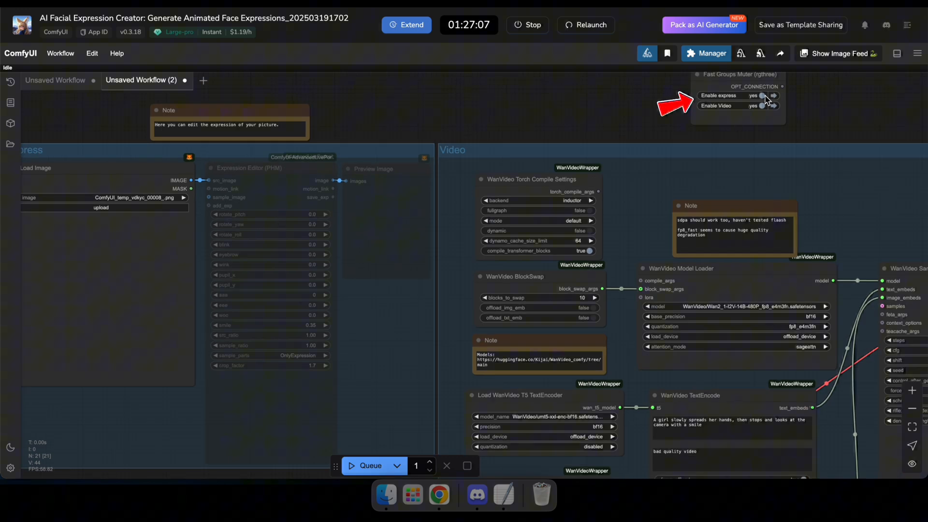
# - Switch Enable express off in the Fast Groups Muter node
pyautogui.click(760, 95)
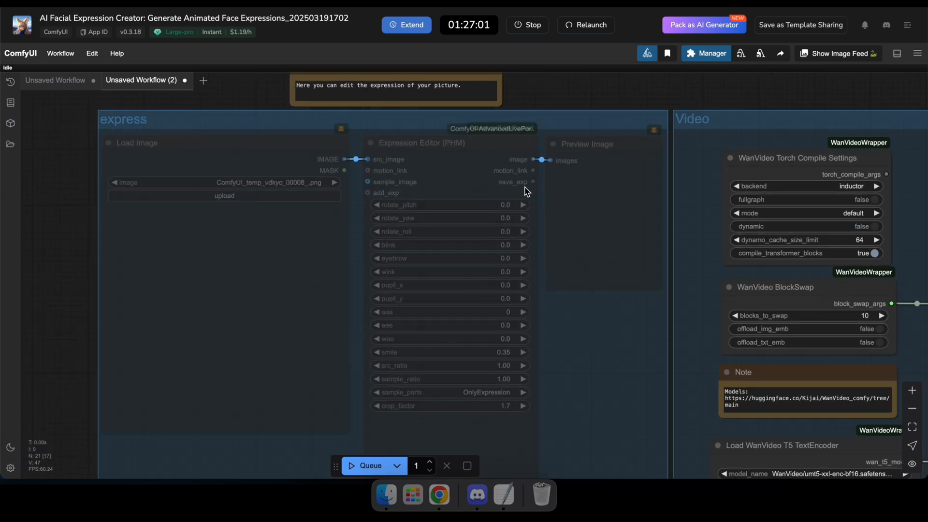
pyautogui.moveTo(435, 95)
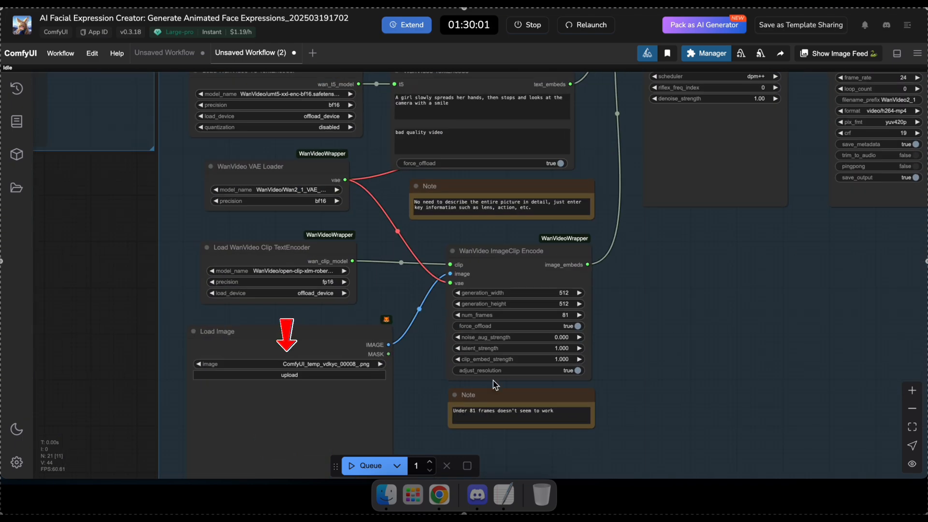
# - Navigate to the video group's Load Image and WanVideo TextEncode prompt for 'A girl looking at the camera with a smile'
pyautogui.scroll(-3)
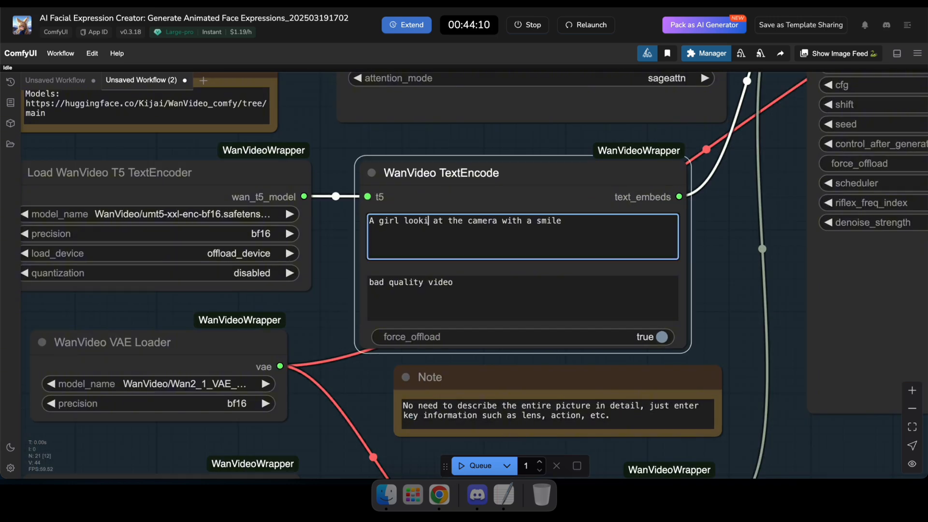
pyautogui.scroll(-3)
pyautogui.write('ng')
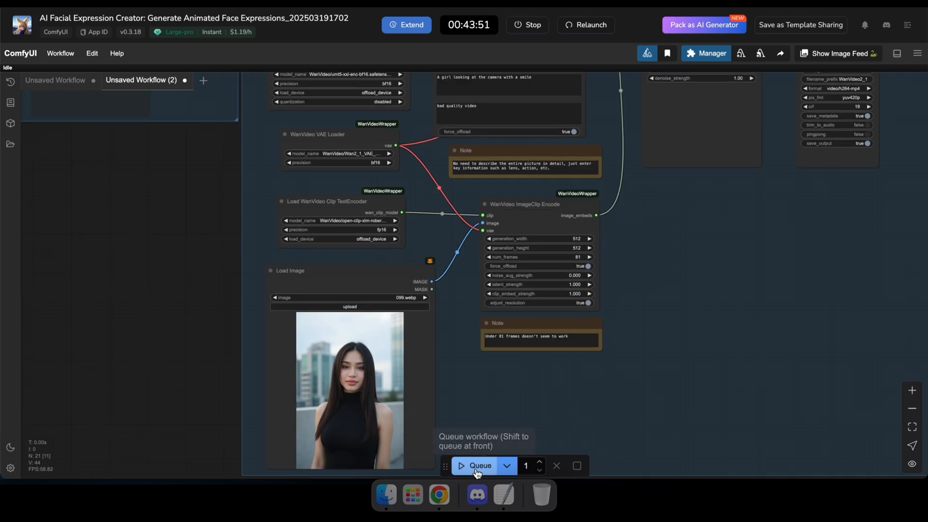
# - Queue the video generation and set the Video Combine frame_rate to 25
pyautogui.click(478, 465)
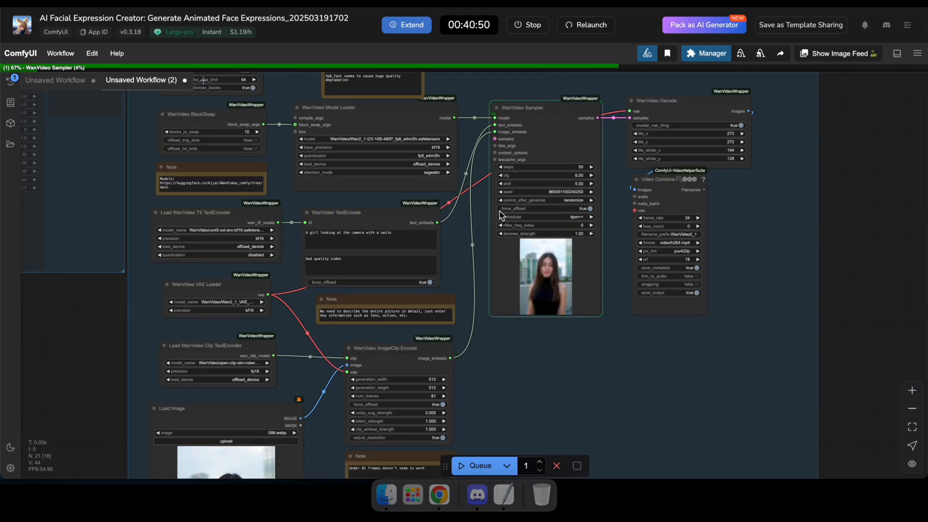
pyautogui.moveTo(294, 128)
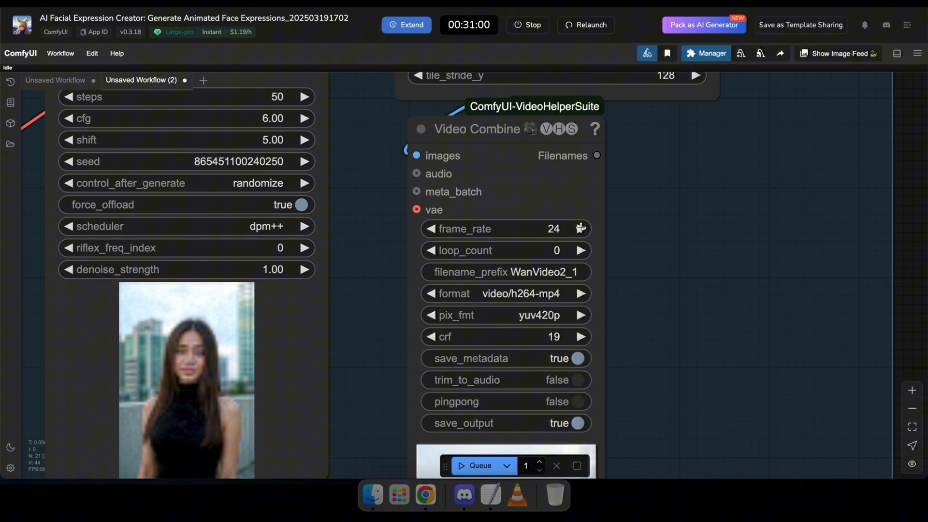
pyautogui.click(581, 229)
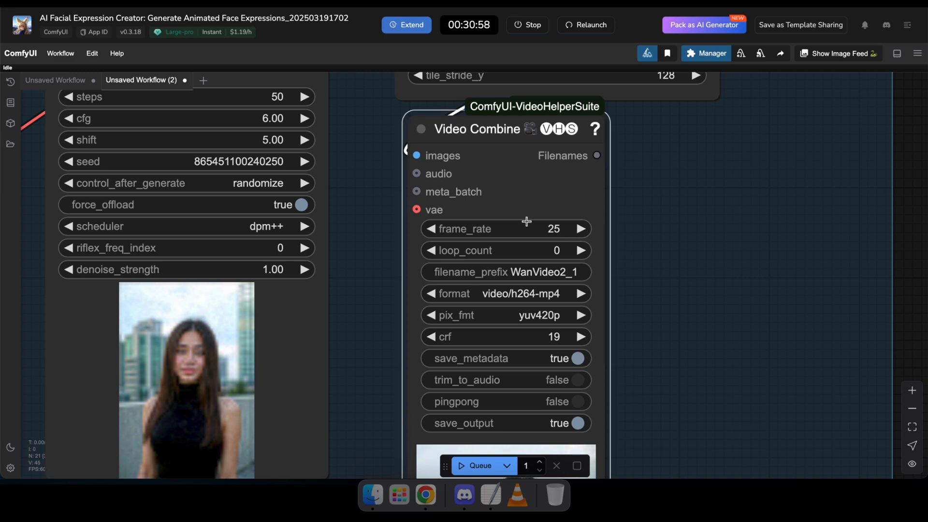
pyautogui.moveTo(527, 222); pyautogui.dragTo(399, 256)
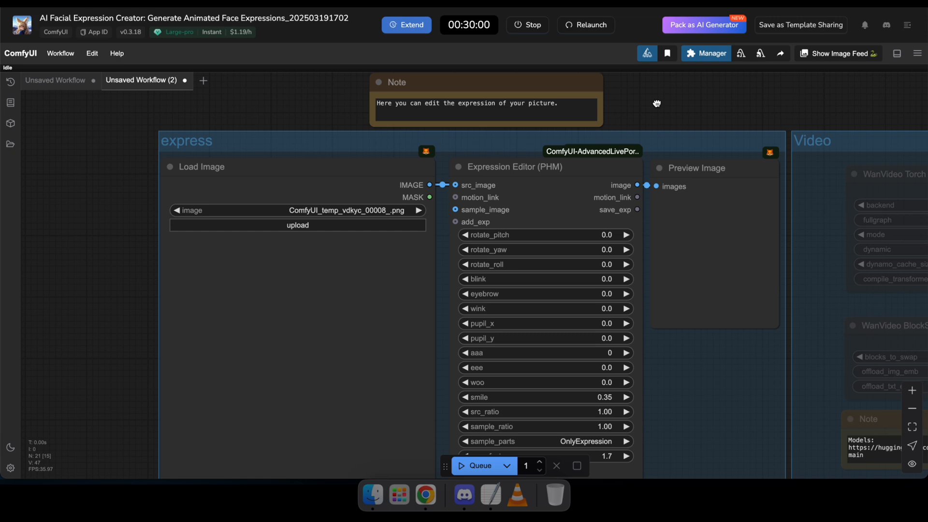
# - Upload the portrait of the woman in the red sweater into the express group's Load Image node
pyautogui.click(298, 225)
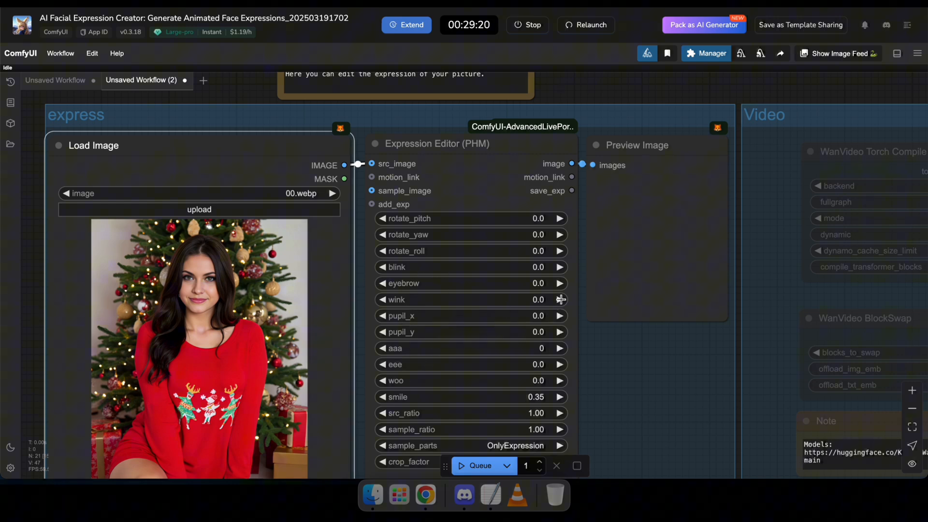
pyautogui.moveTo(505, 392)
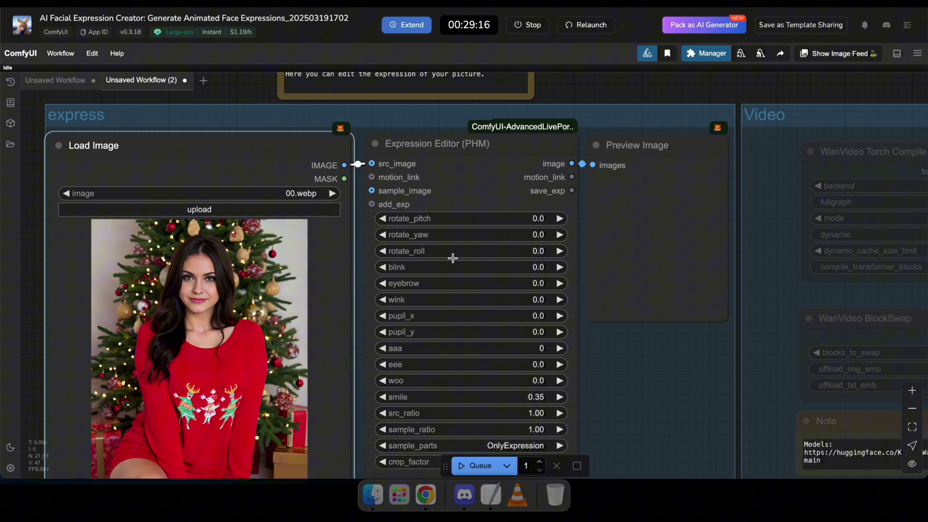
pyautogui.moveTo(443, 335)
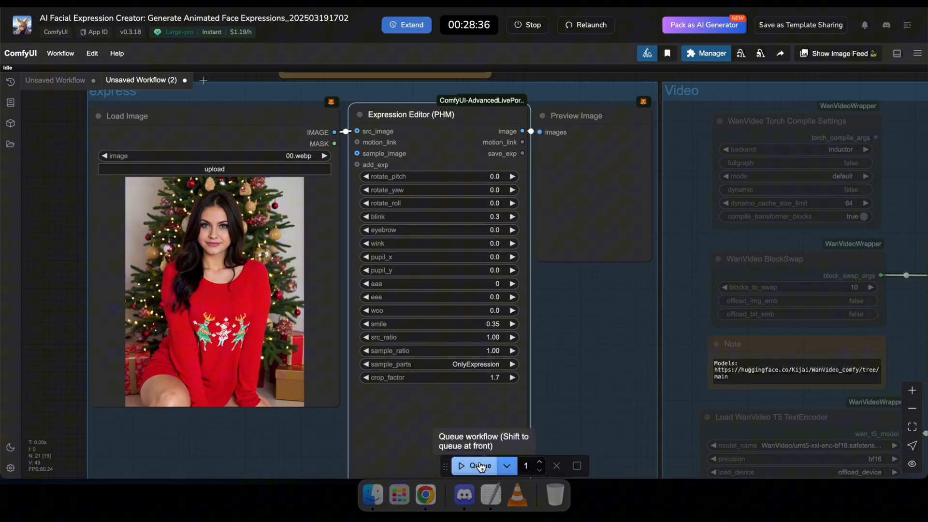
# - Queue the expression edit to produce the blink-0.3 portrait preview
pyautogui.click(478, 466)
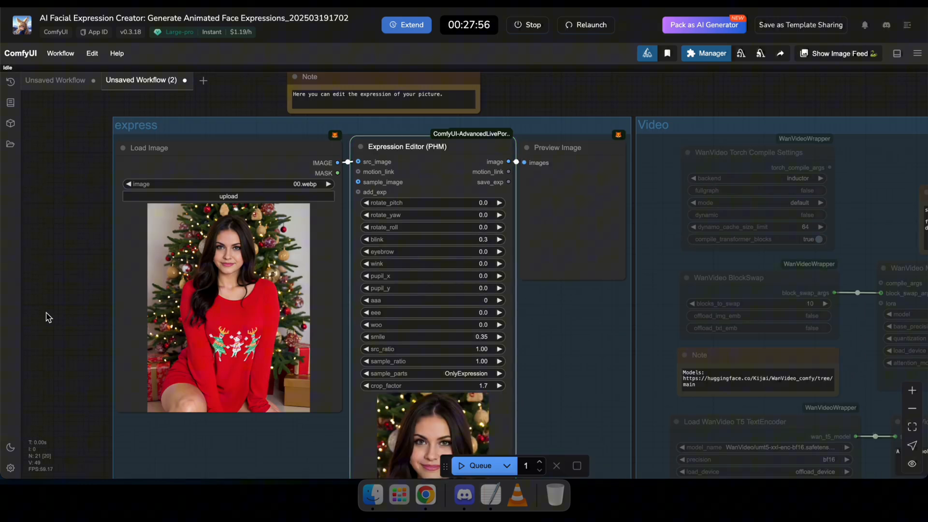
pyautogui.moveTo(52, 319)
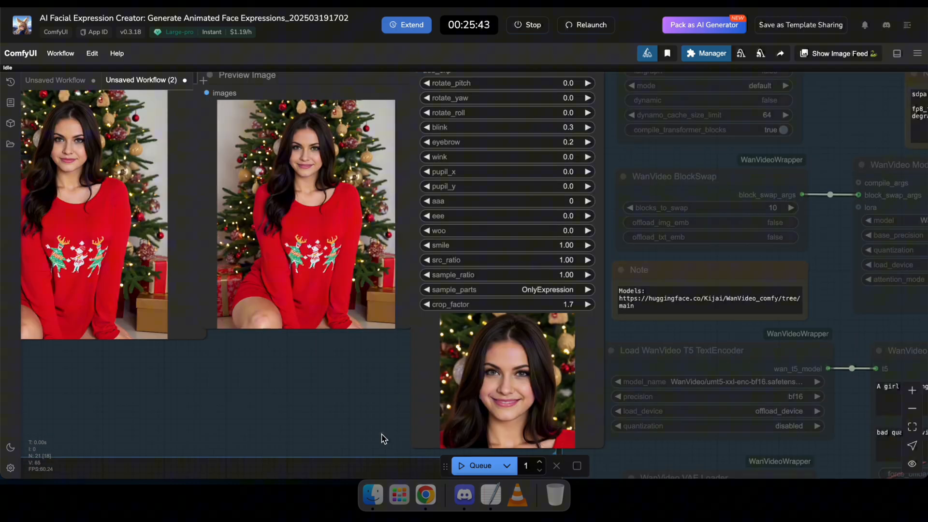
pyautogui.moveTo(484, 390)
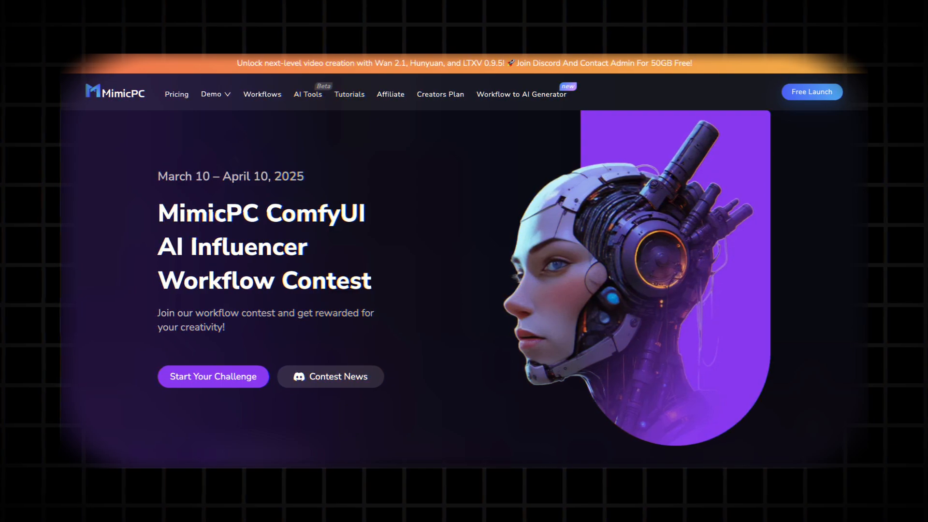
# - Scroll through About the Contest and the $800, $300, $100 Prizes & Awards
pyautogui.scroll(-3)
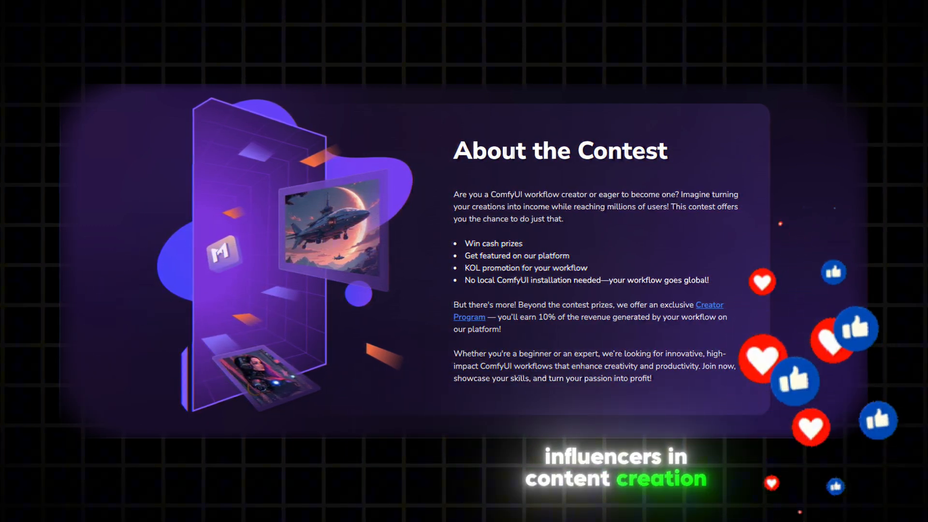
pyautogui.scroll(-3)
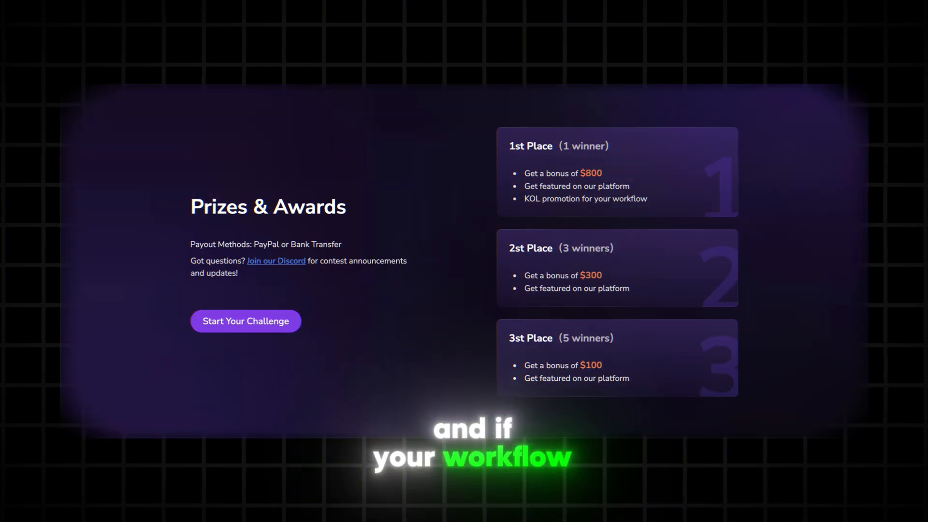